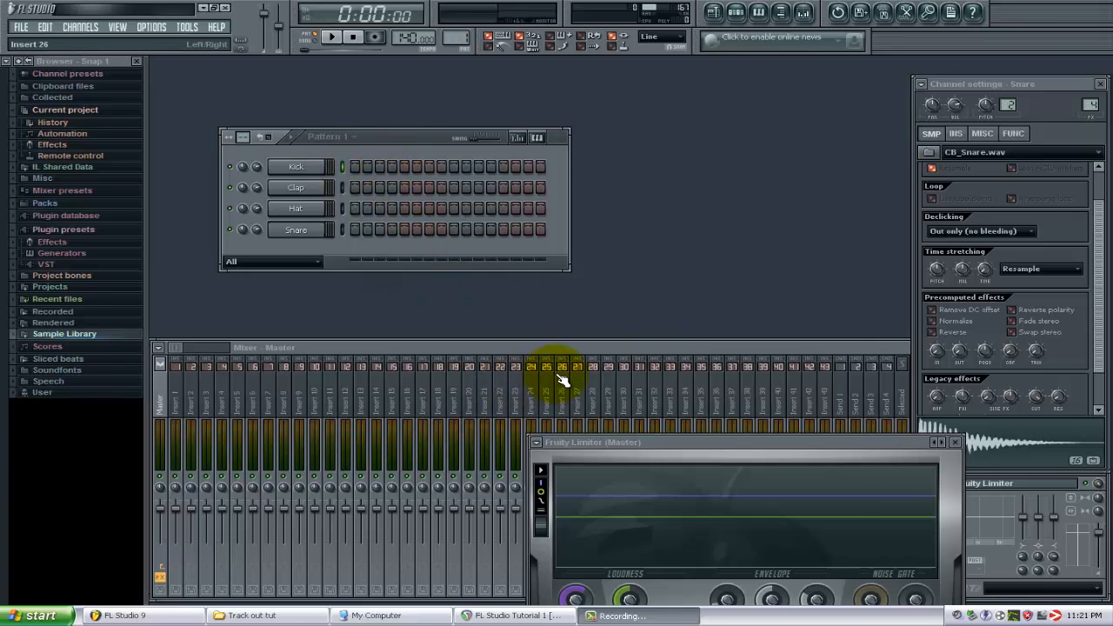
mouse_move(591, 190)
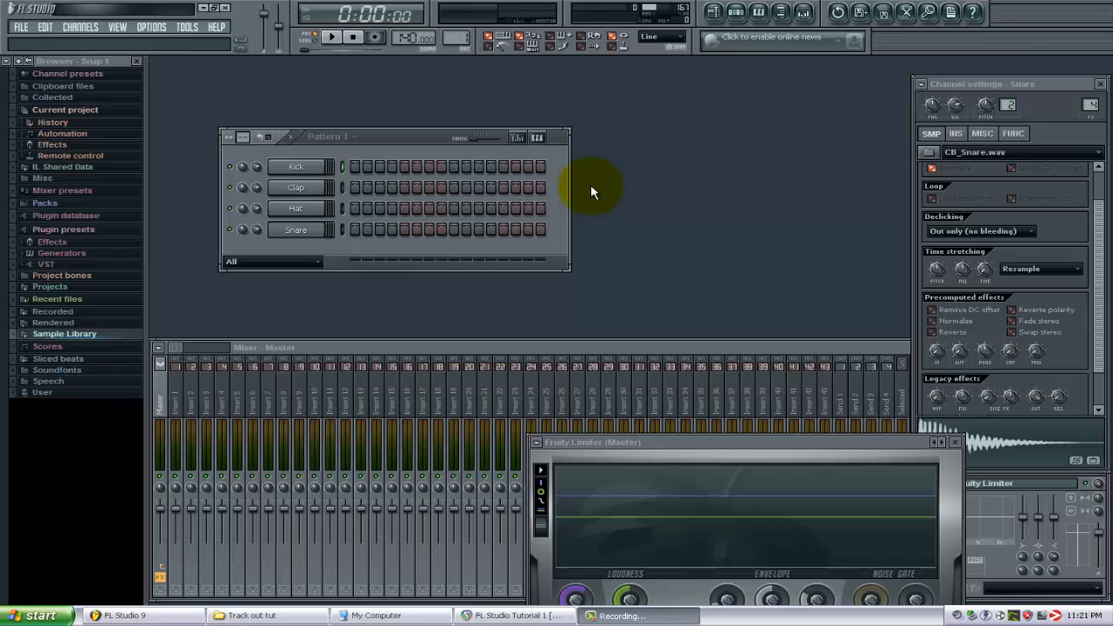
mouse_move(433, 118)
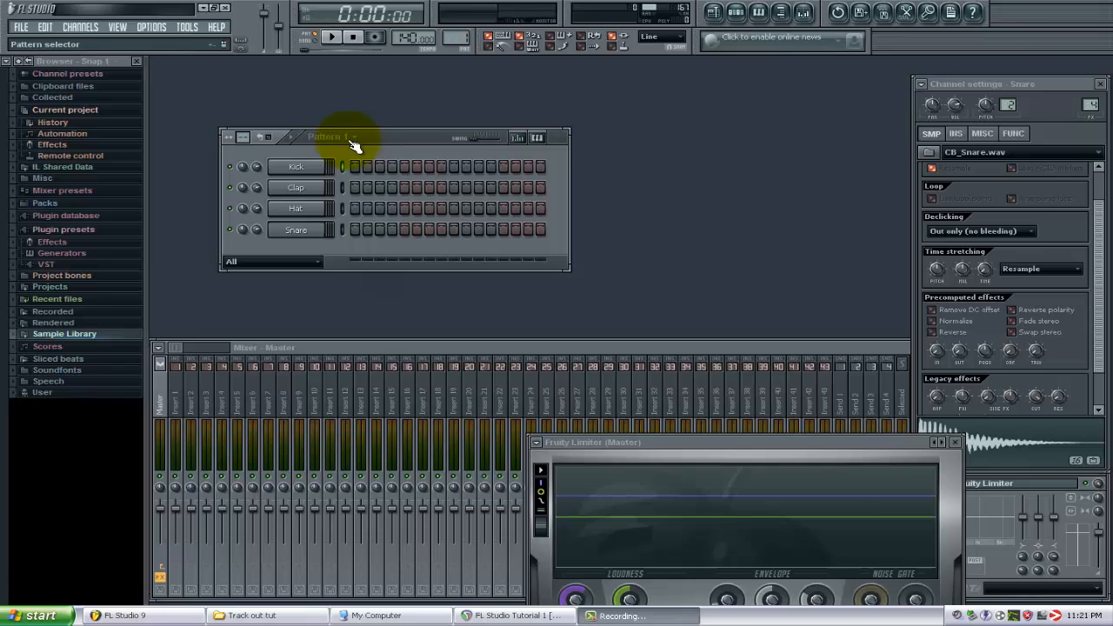
mouse_move(183, 59)
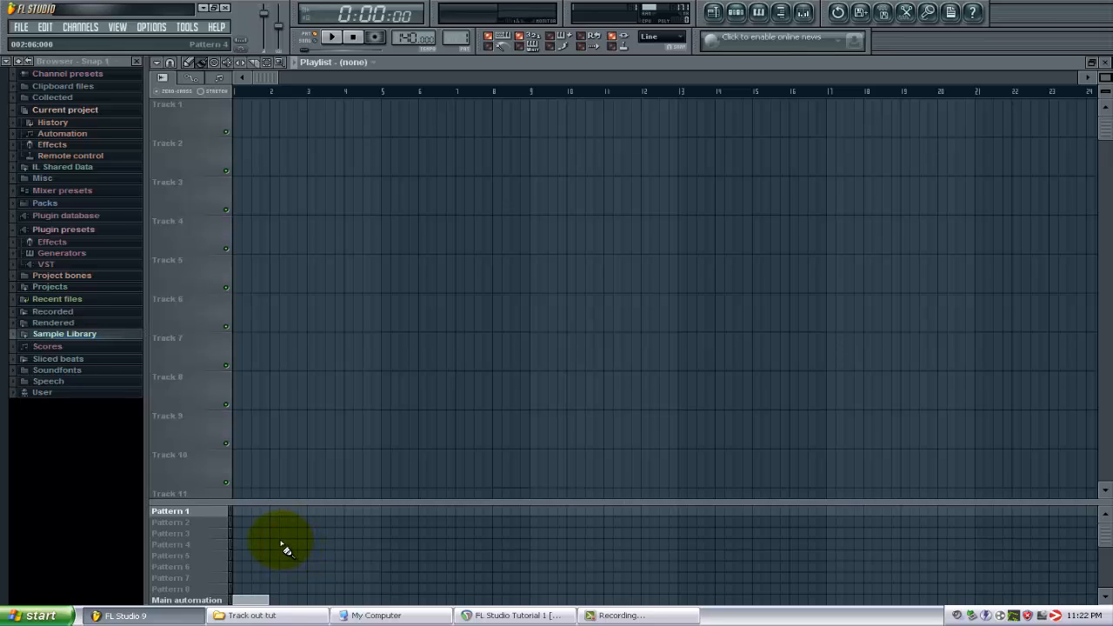
click(268, 532)
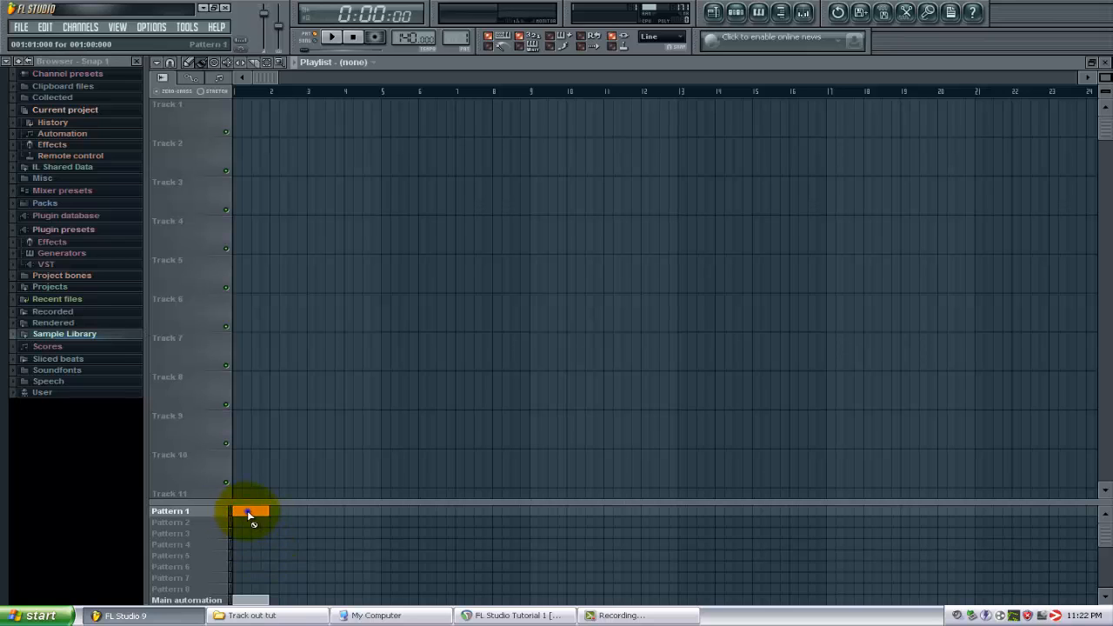
drag(252, 511, 287, 165)
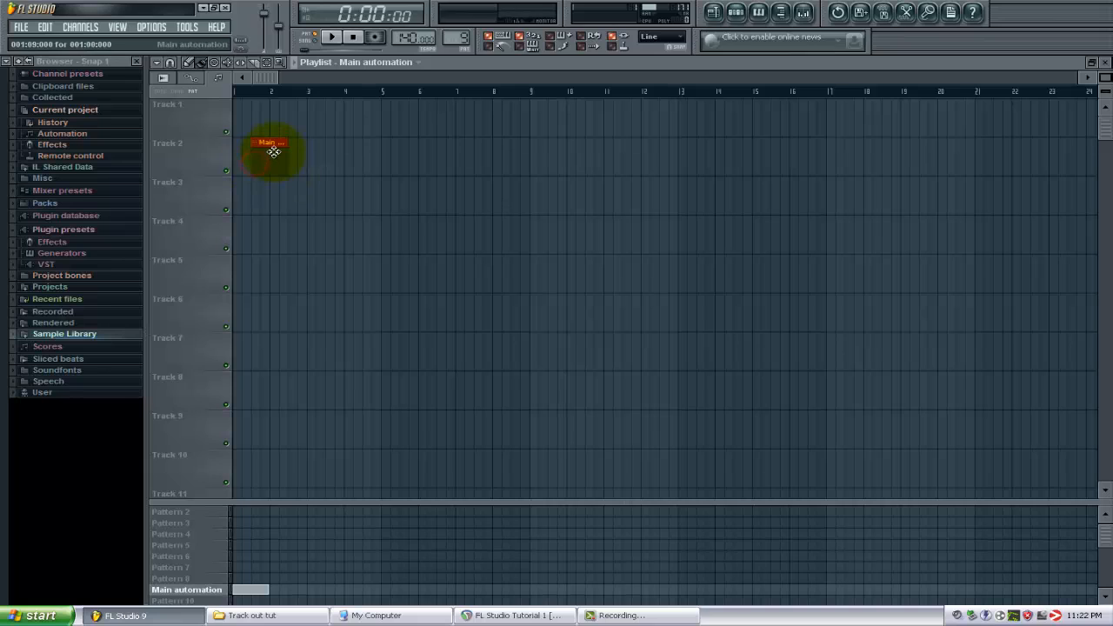
drag(296, 143, 624, 142)
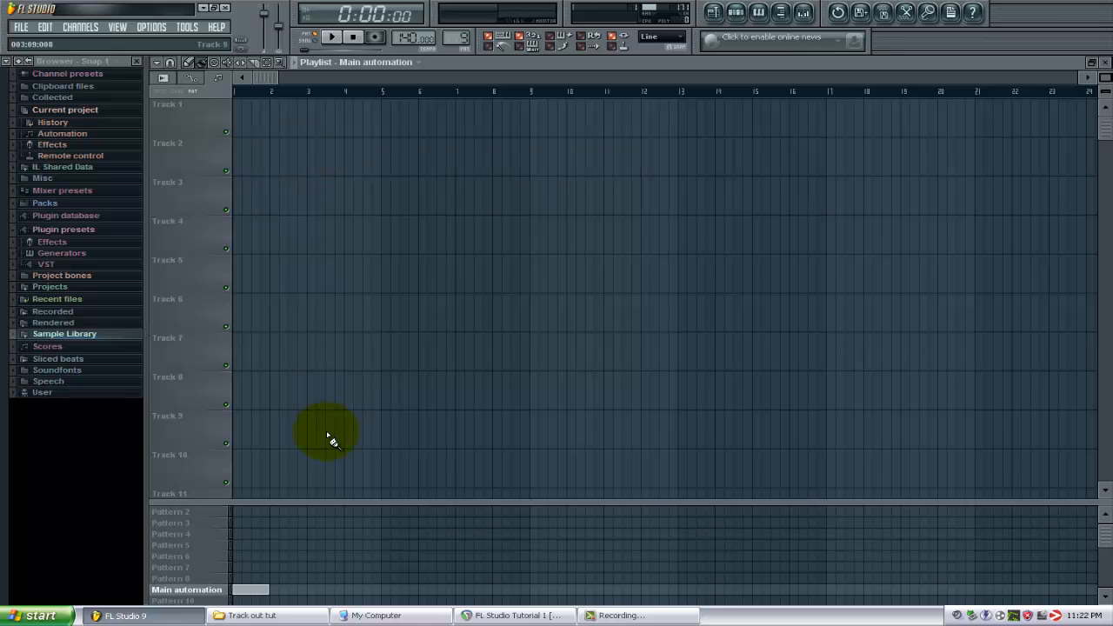
mouse_move(282, 122)
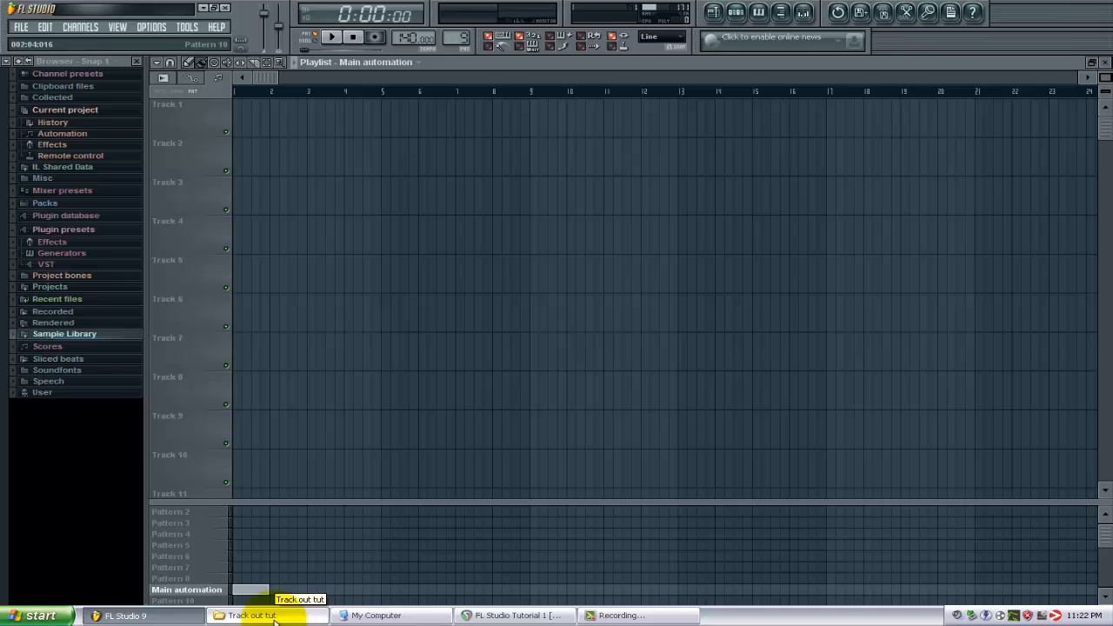
Drag the Orchestral WAV from the Track out folder onto Track 3 and audition it in Song mode
click(253, 616)
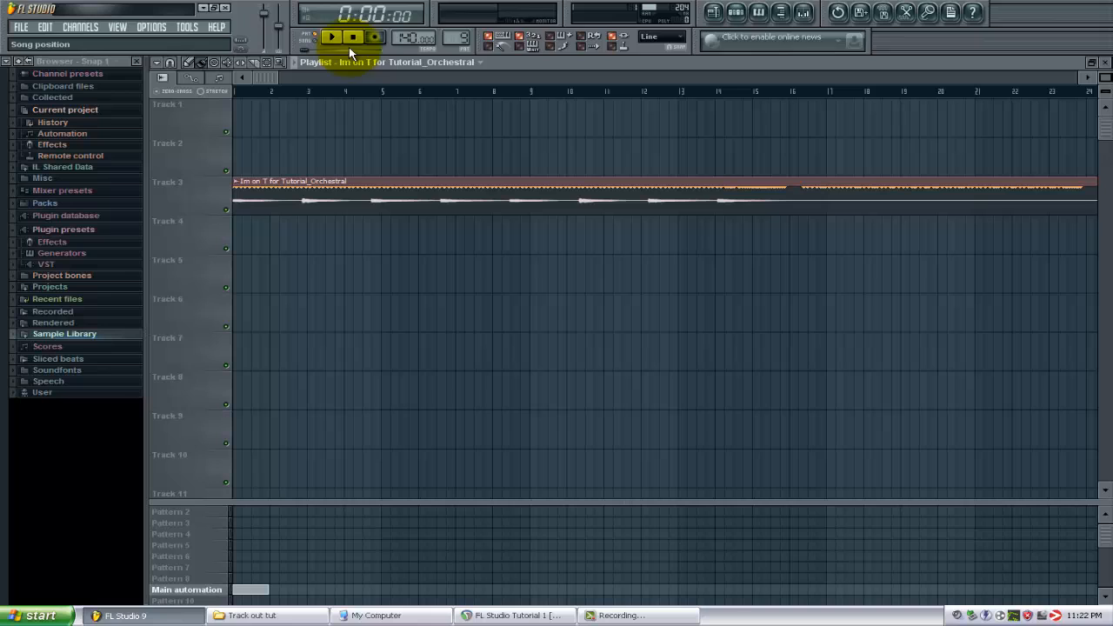
click(330, 37)
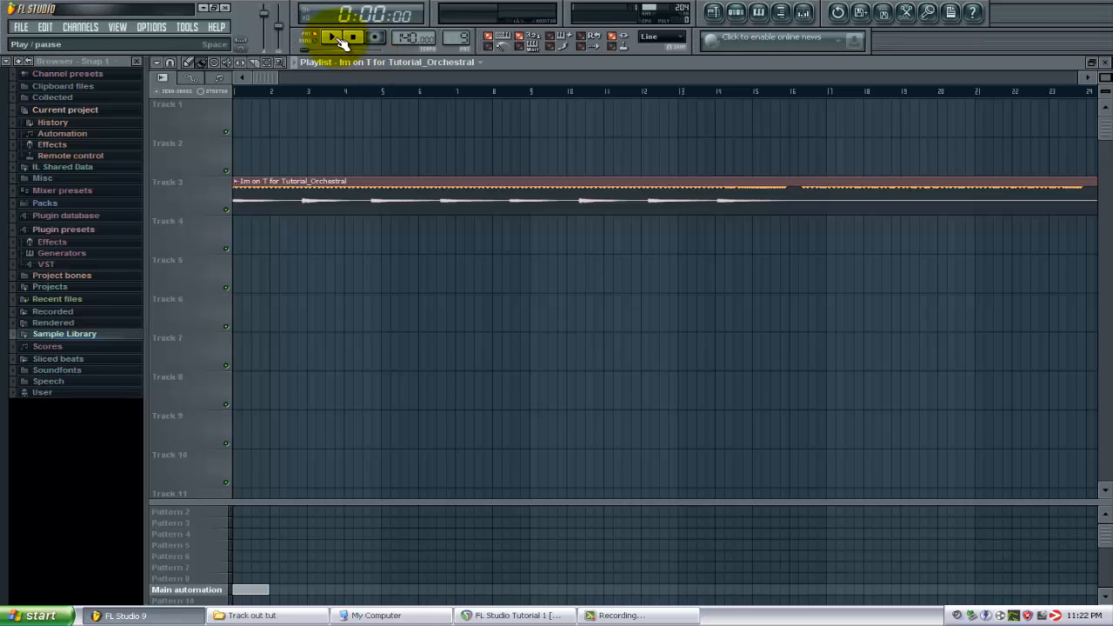
click(332, 37)
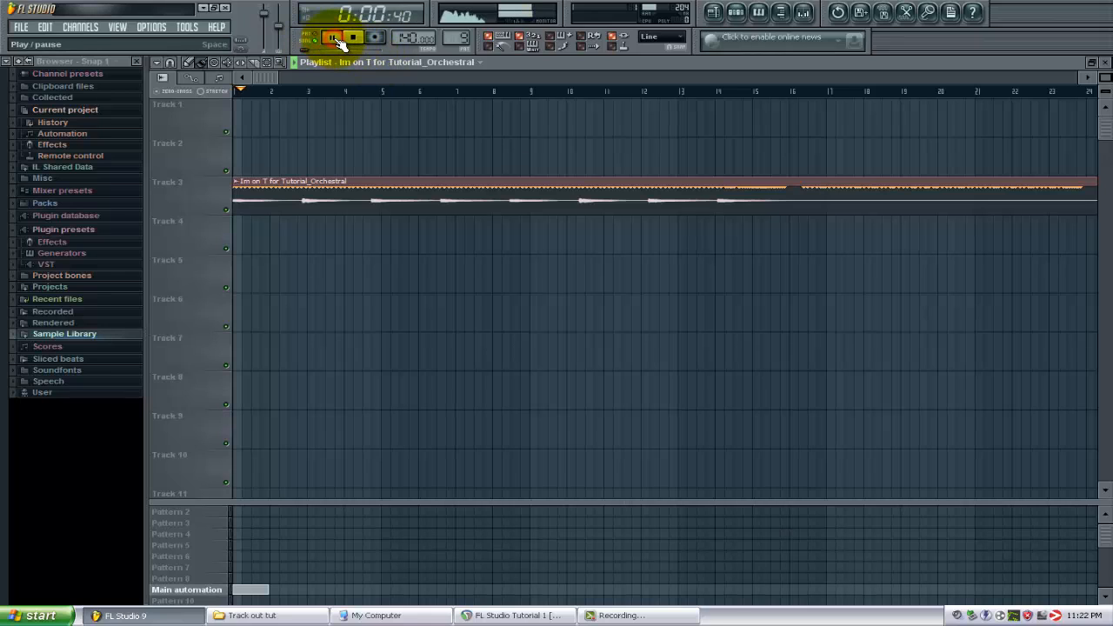
click(330, 36)
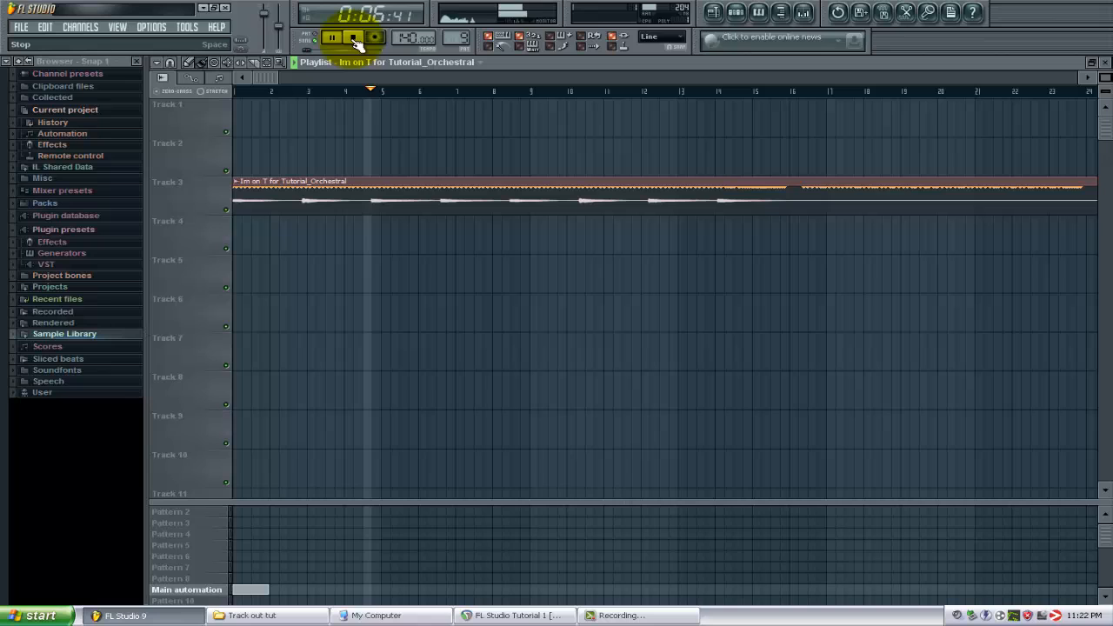
click(353, 39)
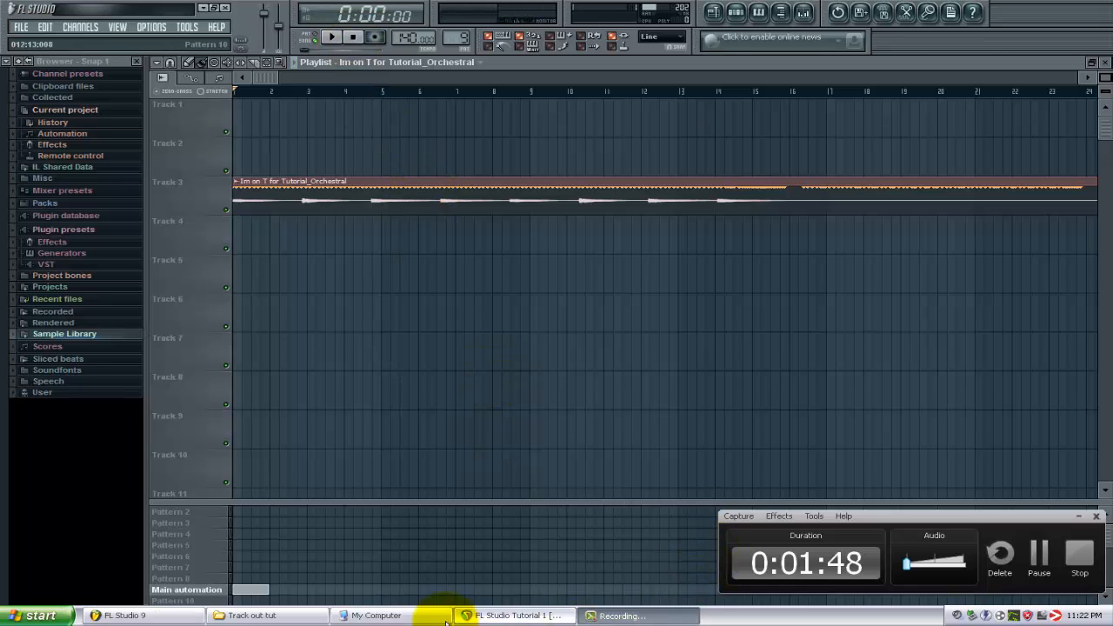
Drag the 2Bar WAV onto Track 4 beneath the orchestral clip and play both, then stop
click(252, 616)
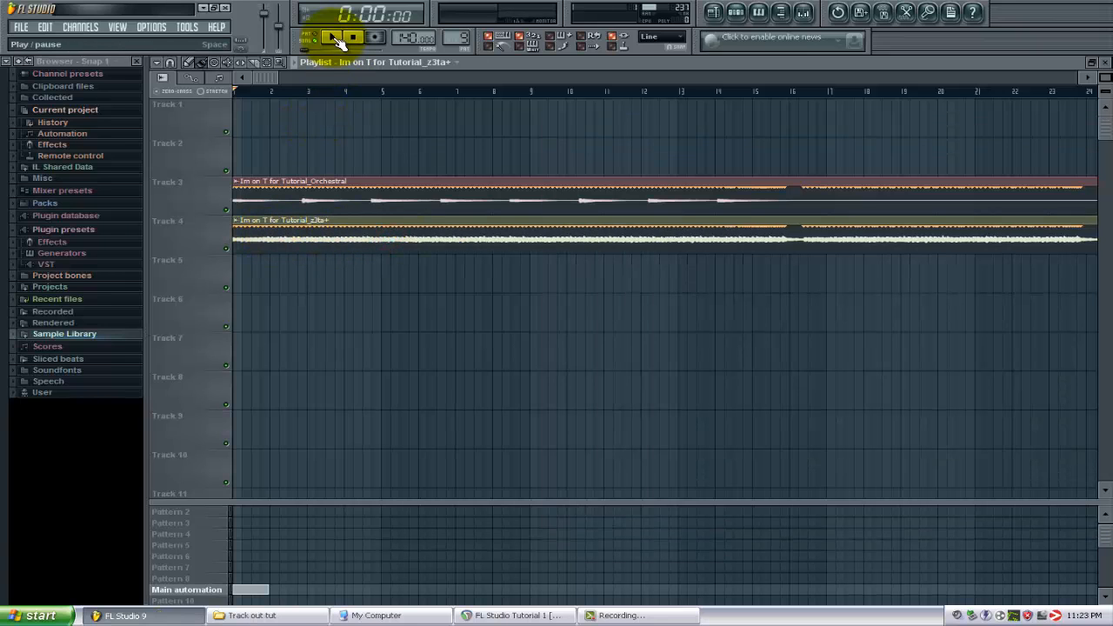
click(332, 37)
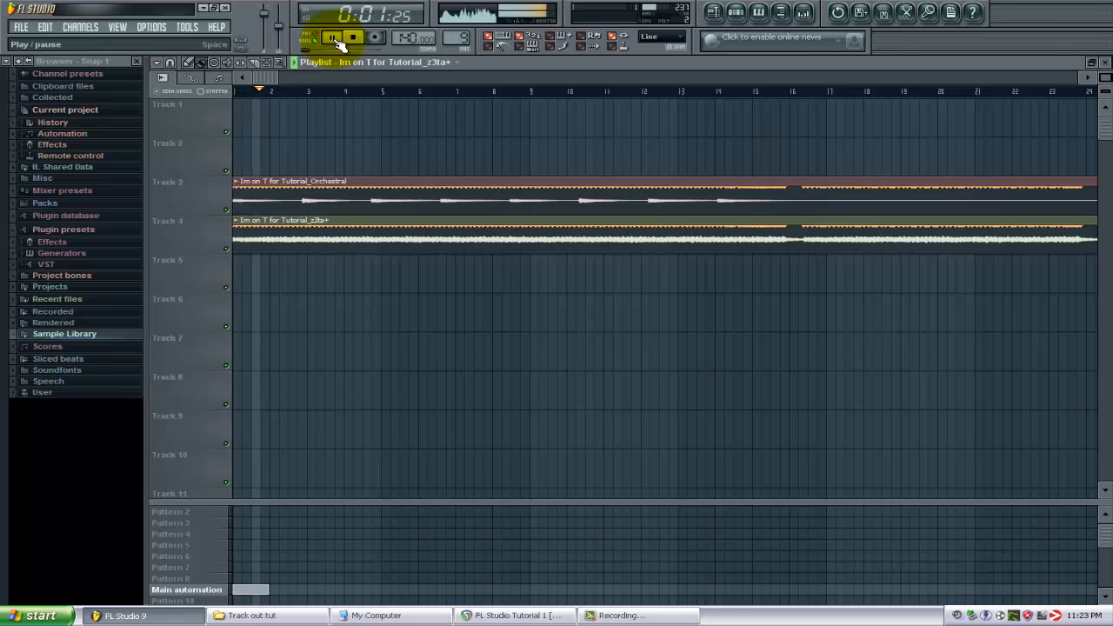
click(332, 38)
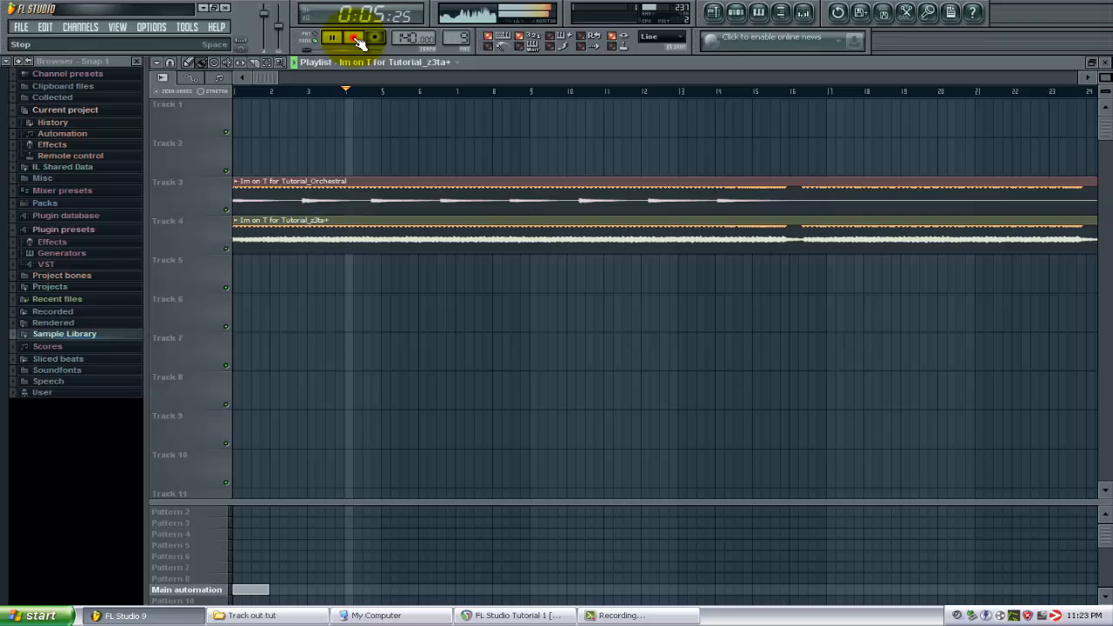
click(355, 38)
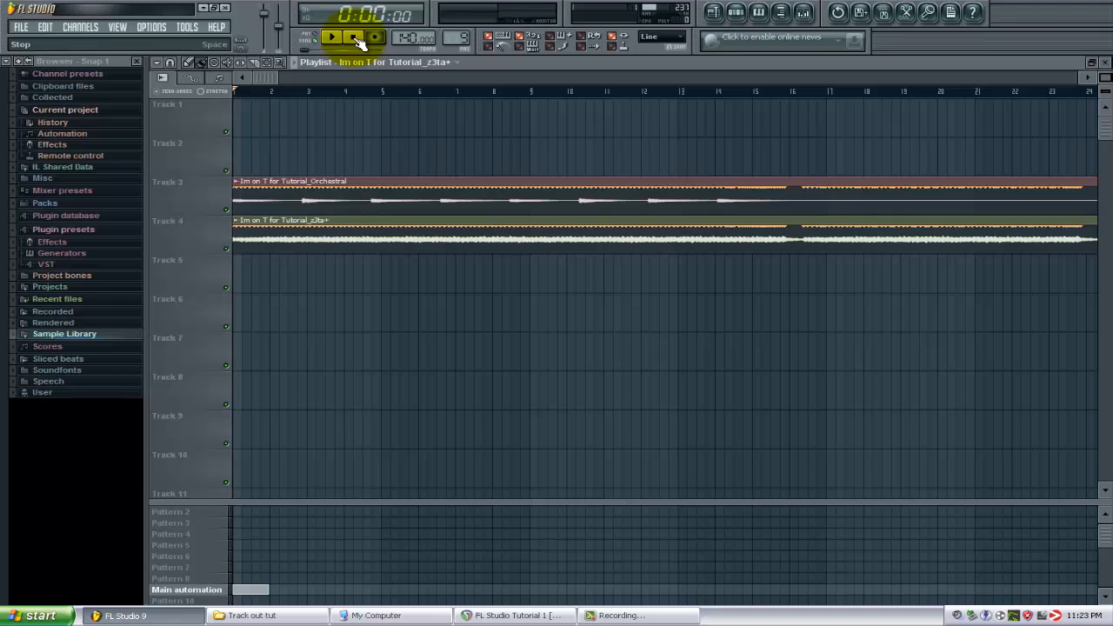
click(375, 37)
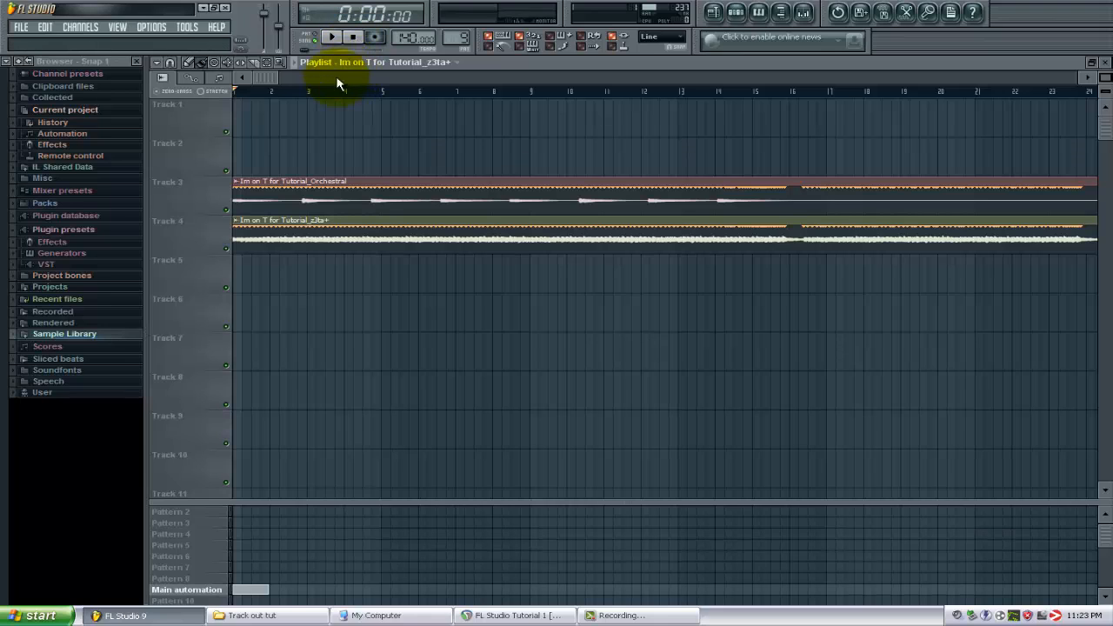
Show the step sequencer from the View menu and reach its channel filter
click(116, 27)
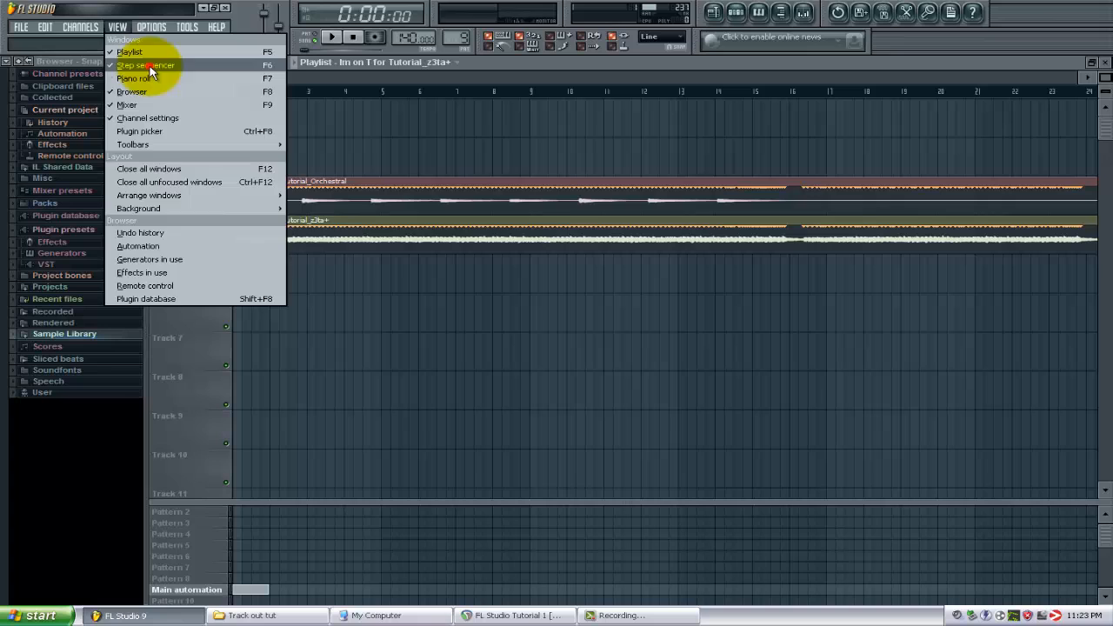
click(146, 65)
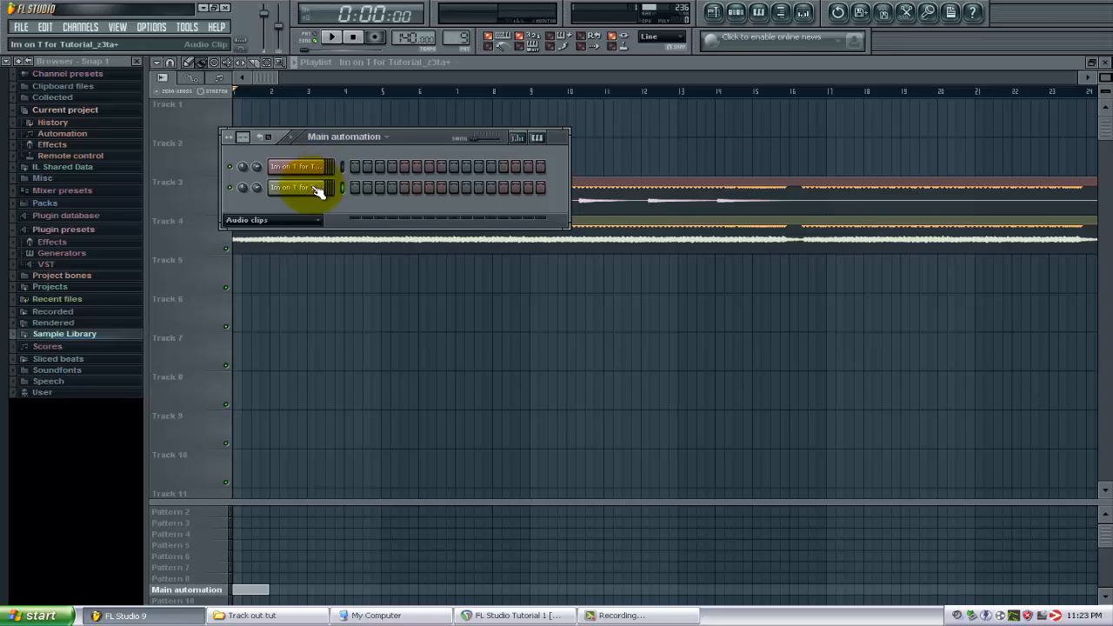
click(271, 220)
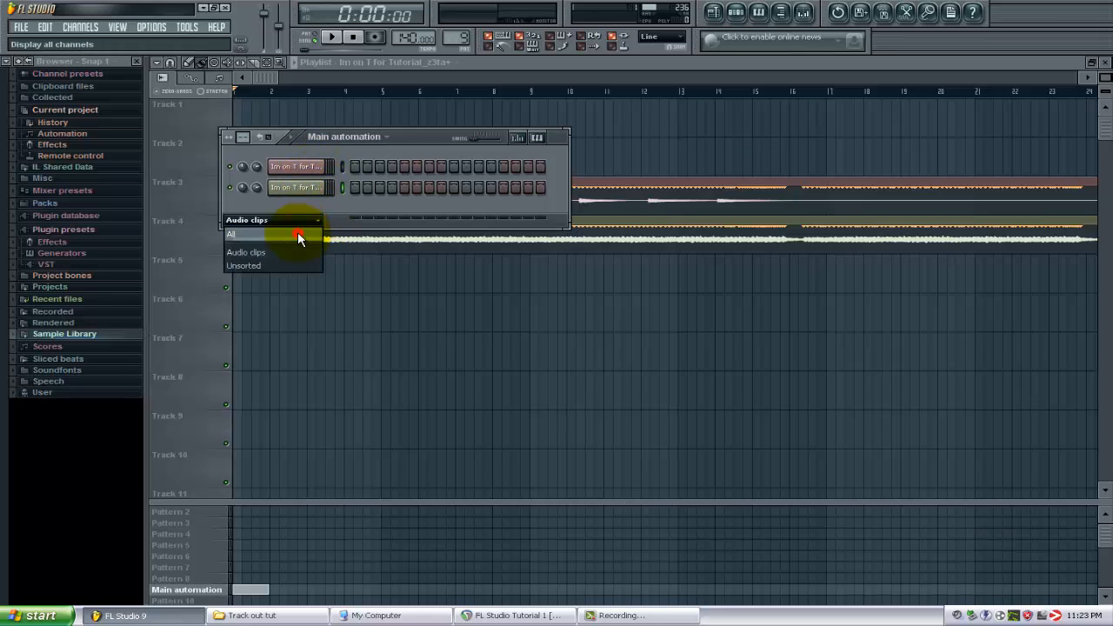
Filter to All channels and select the orchestral audio clip channel beside Kick, Clap, Hat, Snare
click(232, 233)
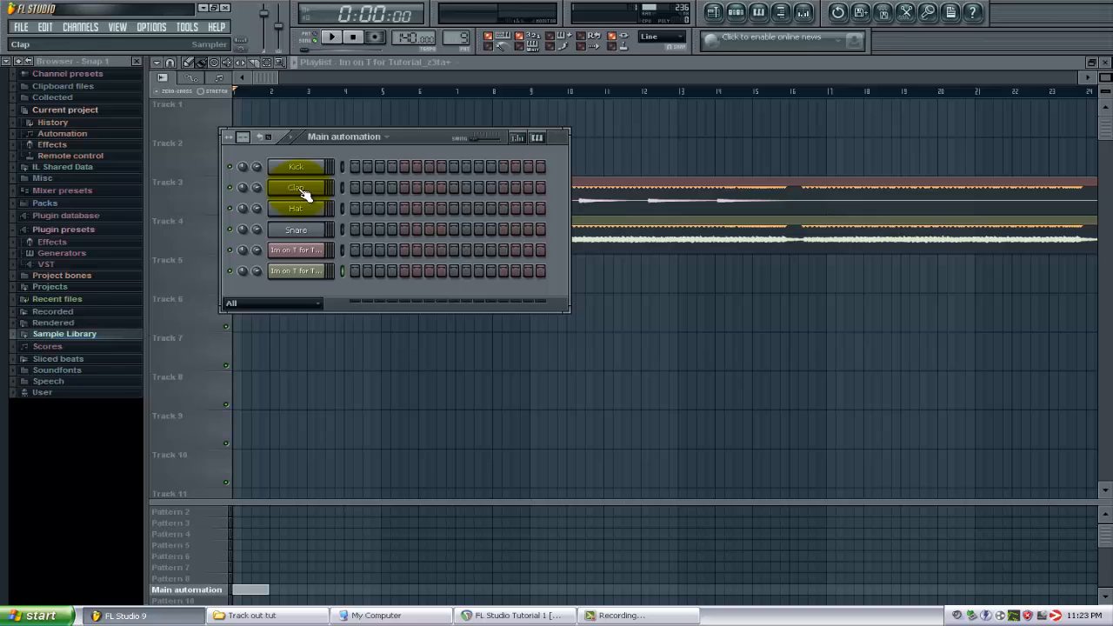
click(296, 271)
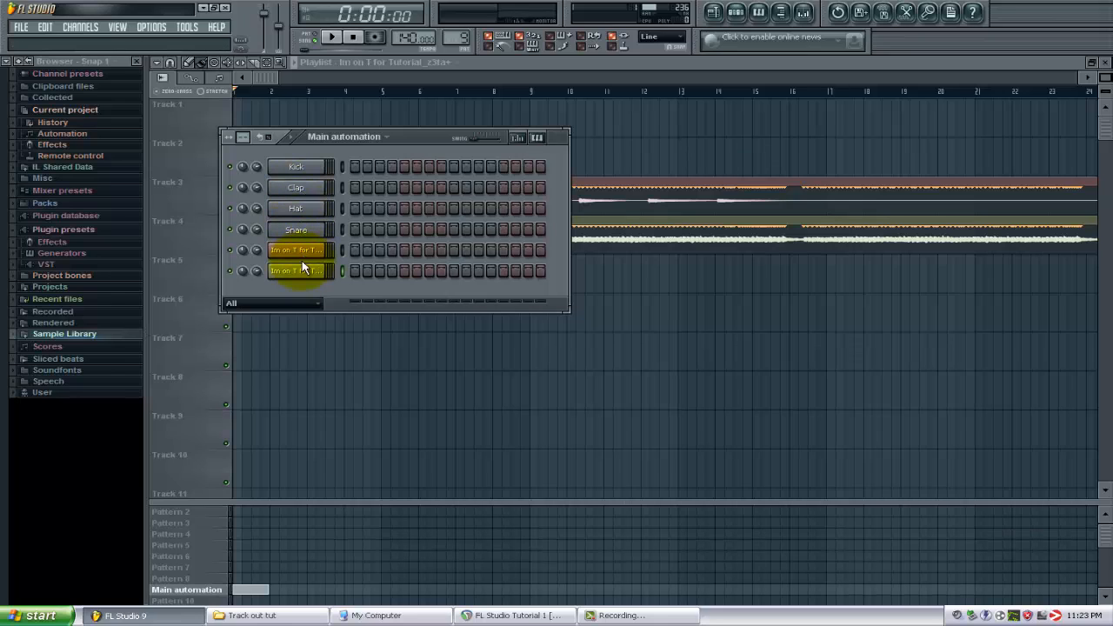
click(295, 250)
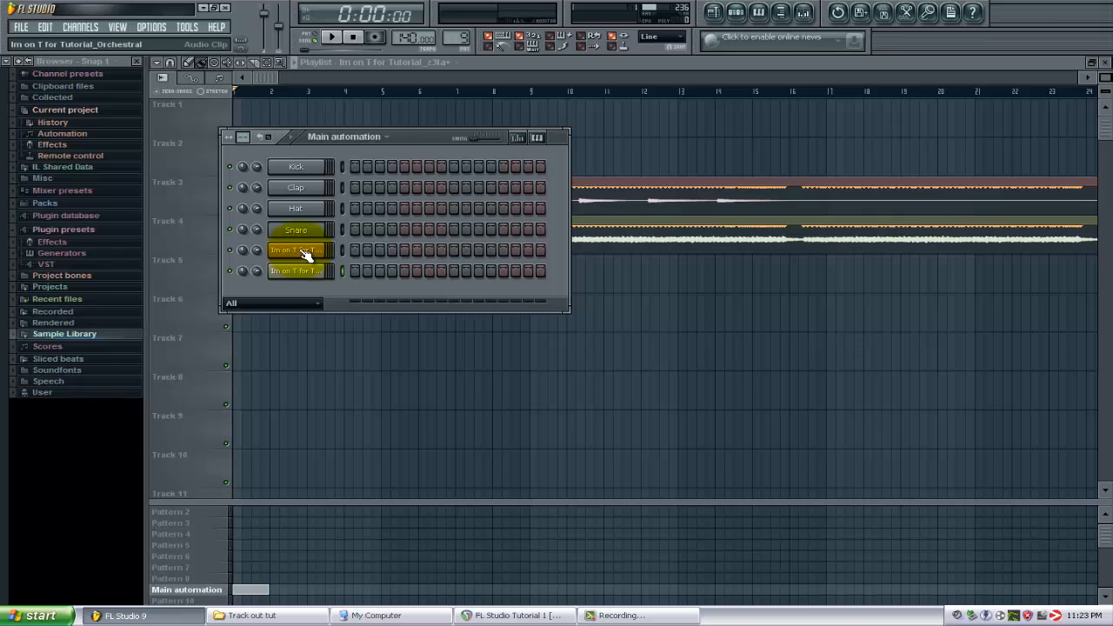